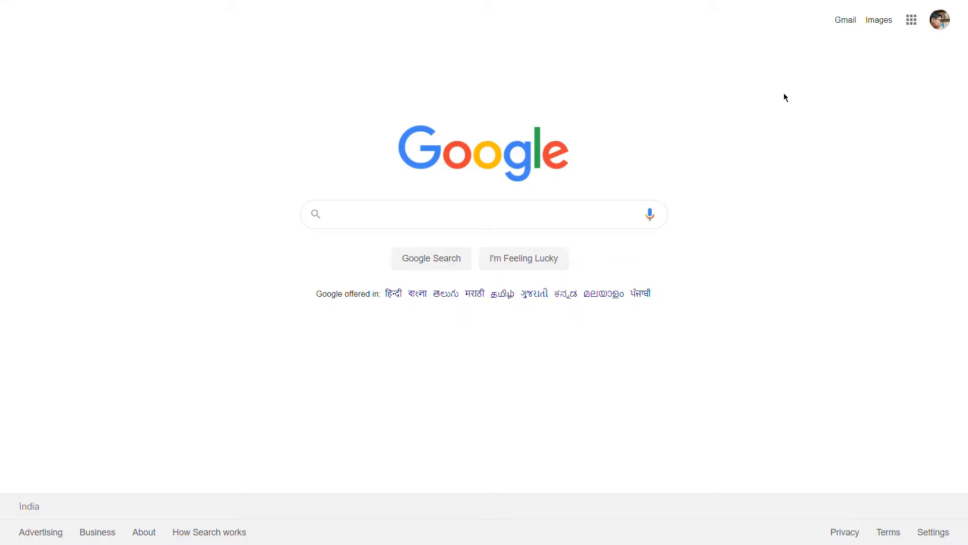
mouse_move(607, 188)
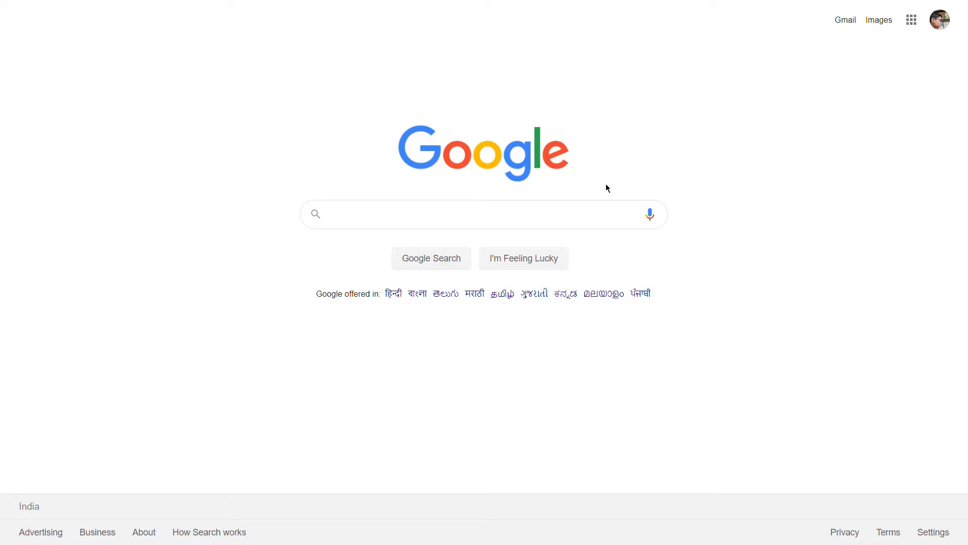
mouse_move(497, 216)
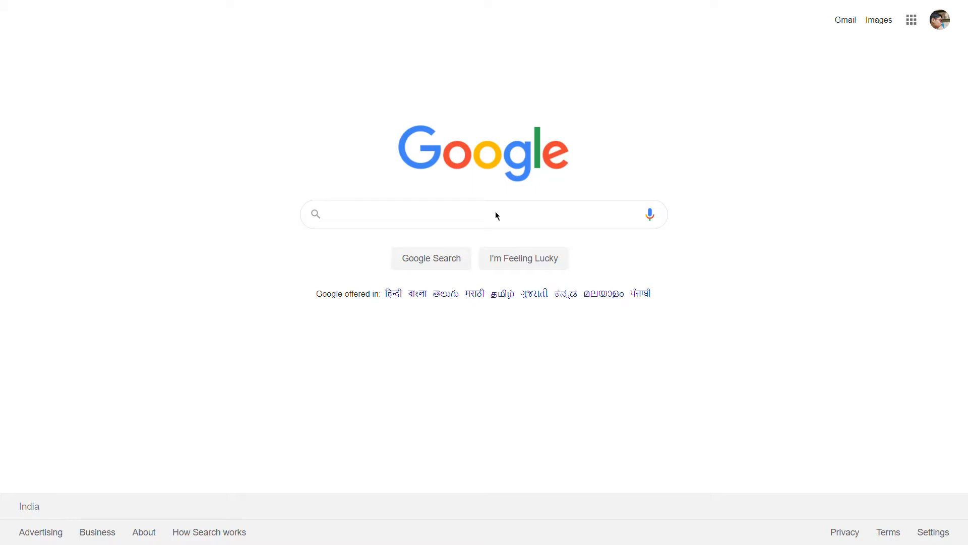
mouse_move(230, 257)
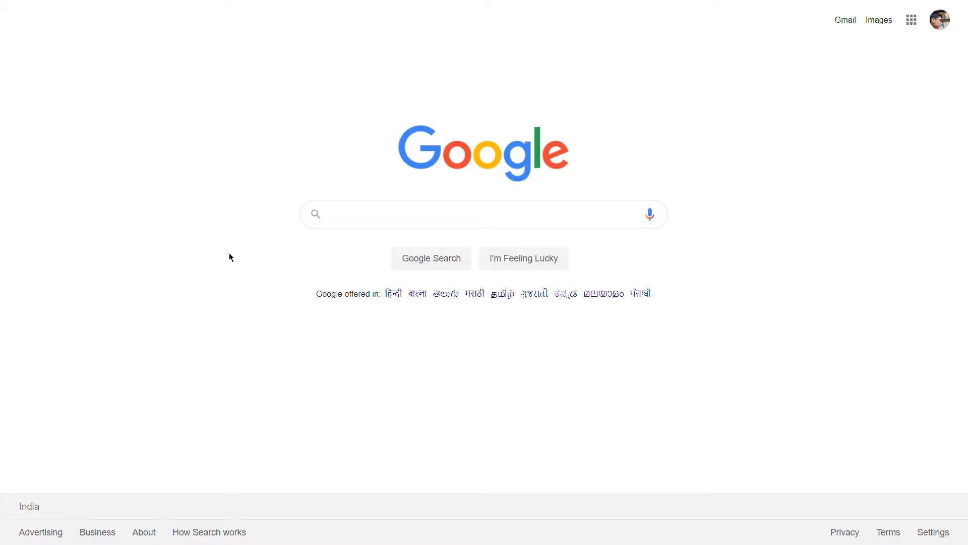
left_click(482, 214)
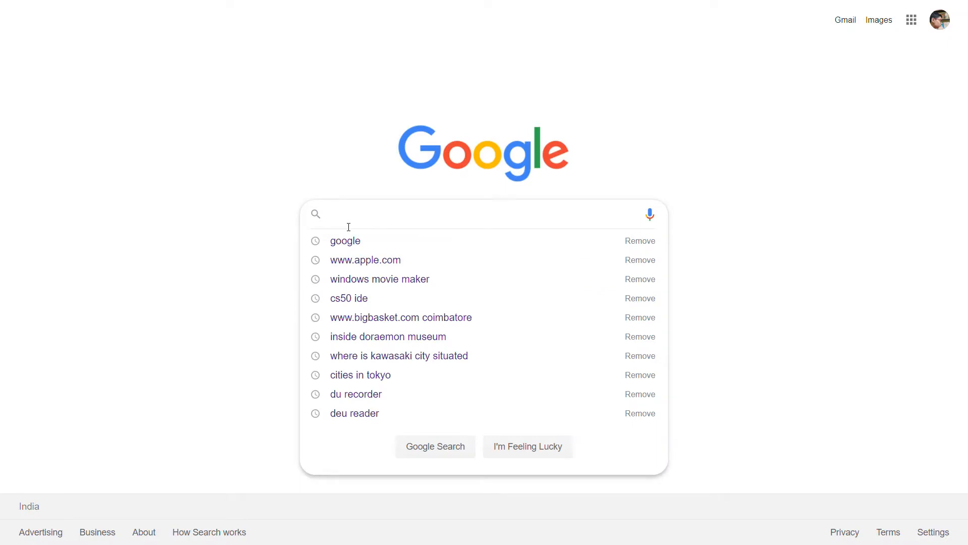
type("www.a")
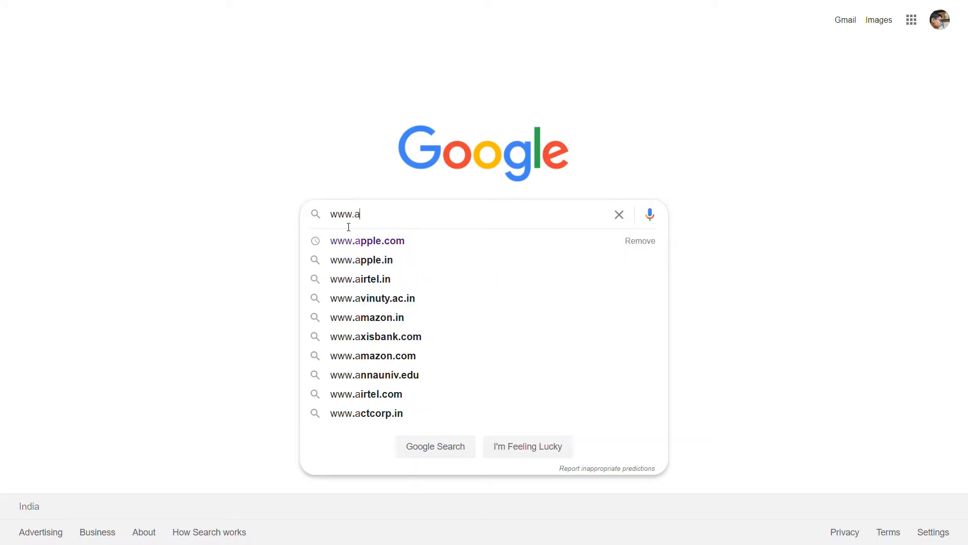
type("pple.com")
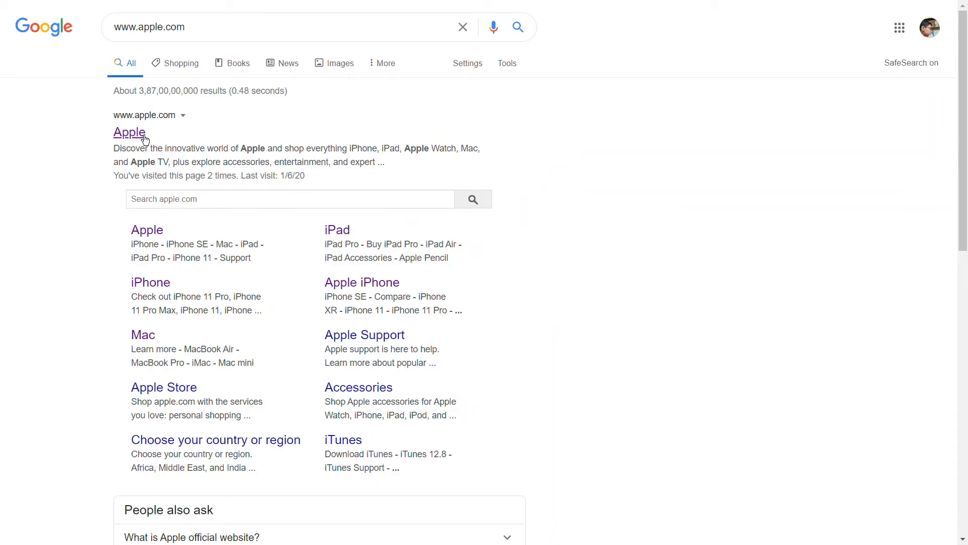
- Open Apple's official website from the top search result
left_click(129, 132)
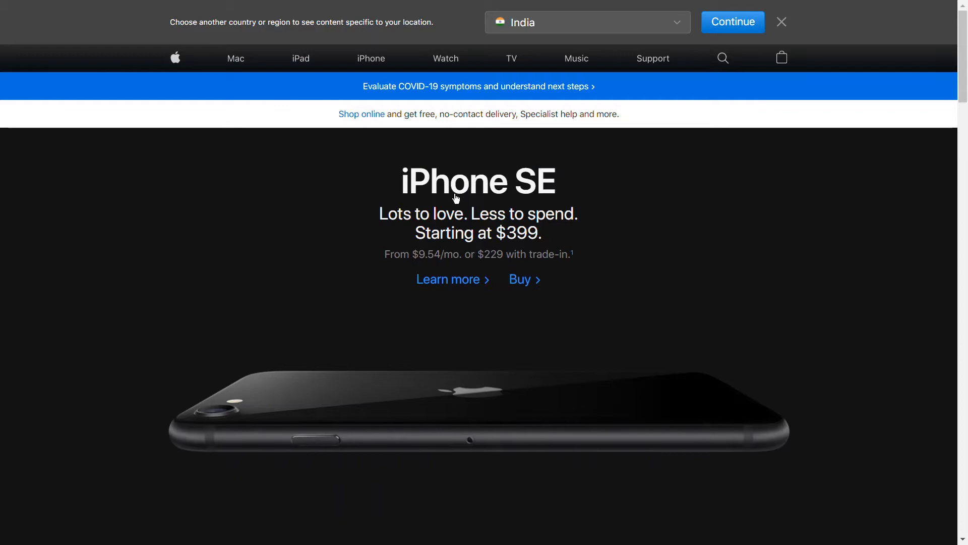
mouse_move(459, 303)
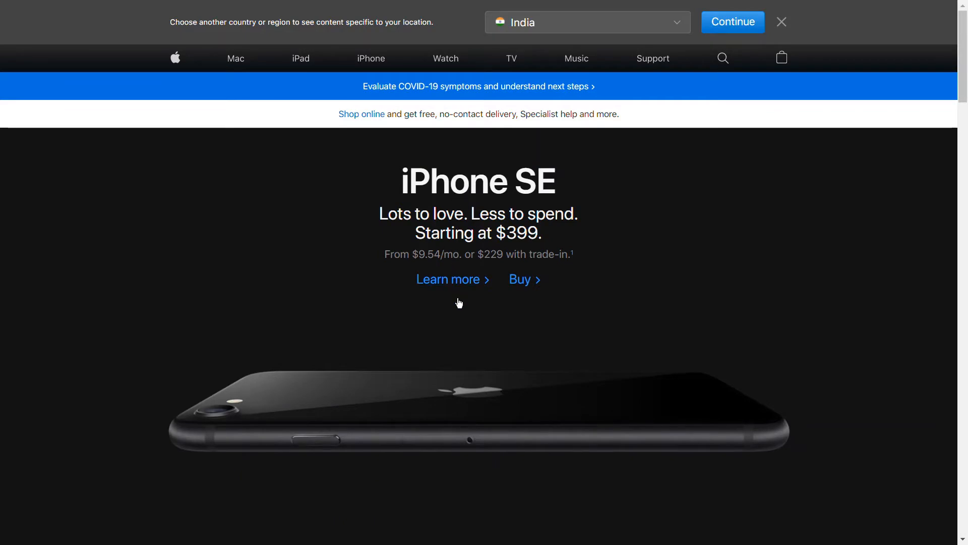
mouse_move(461, 338)
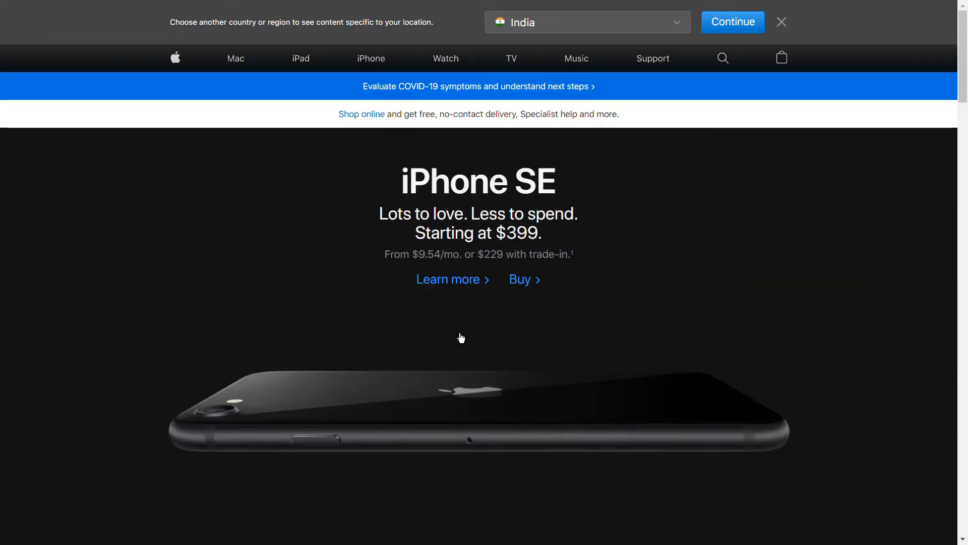
mouse_move(561, 174)
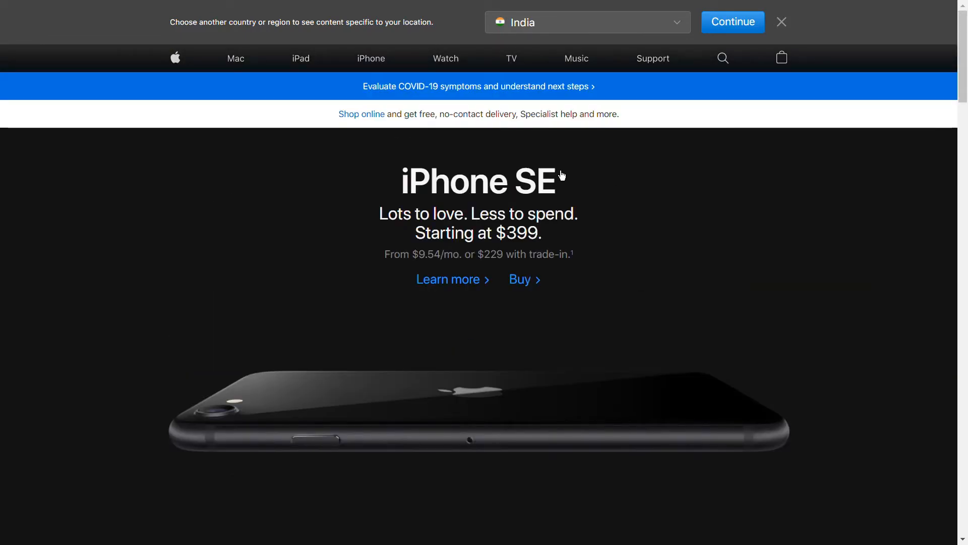
mouse_move(527, 254)
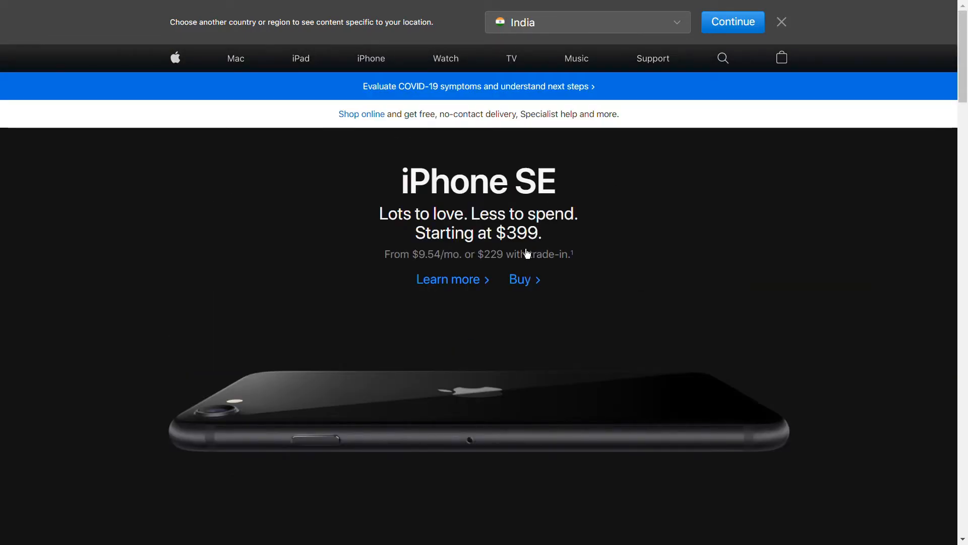
mouse_move(319, 109)
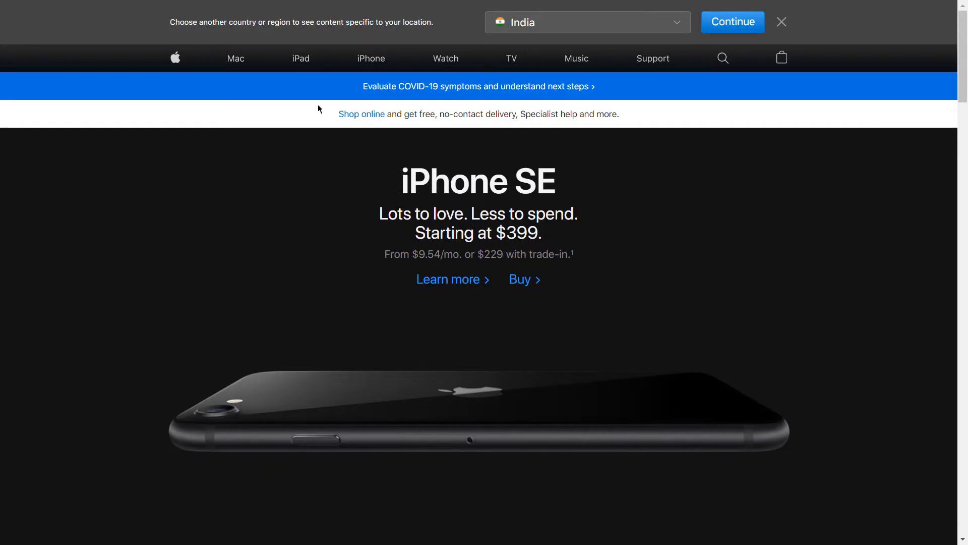
mouse_move(219, 95)
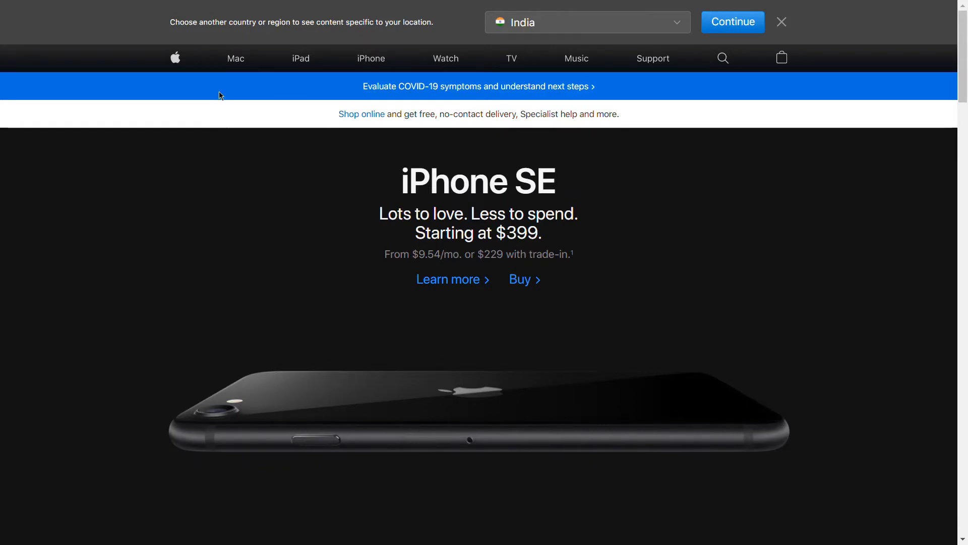
mouse_move(321, 68)
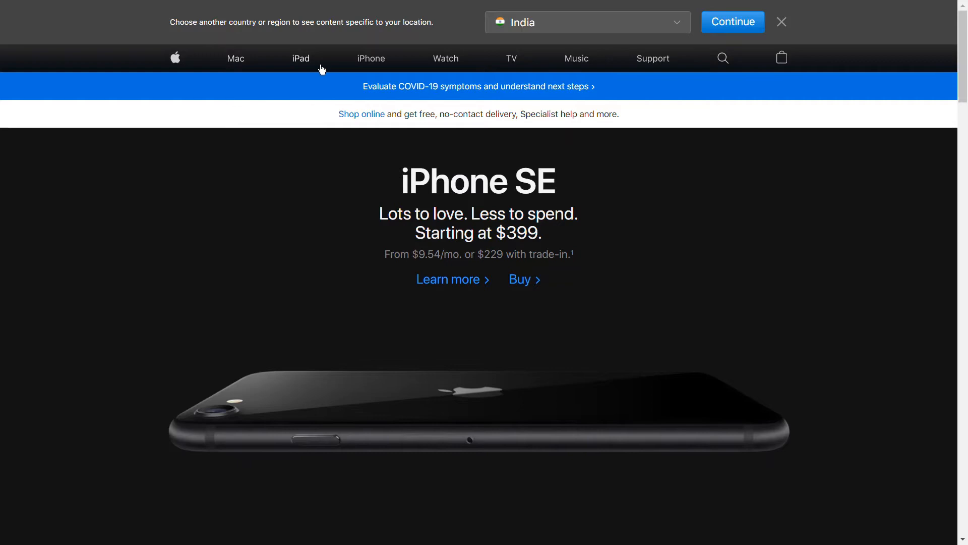
mouse_move(249, 66)
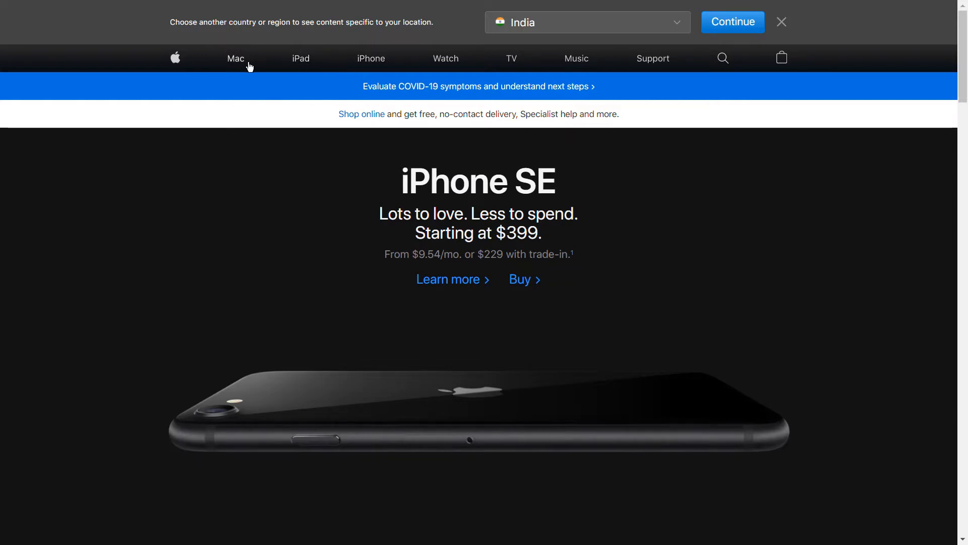
left_click(235, 58)
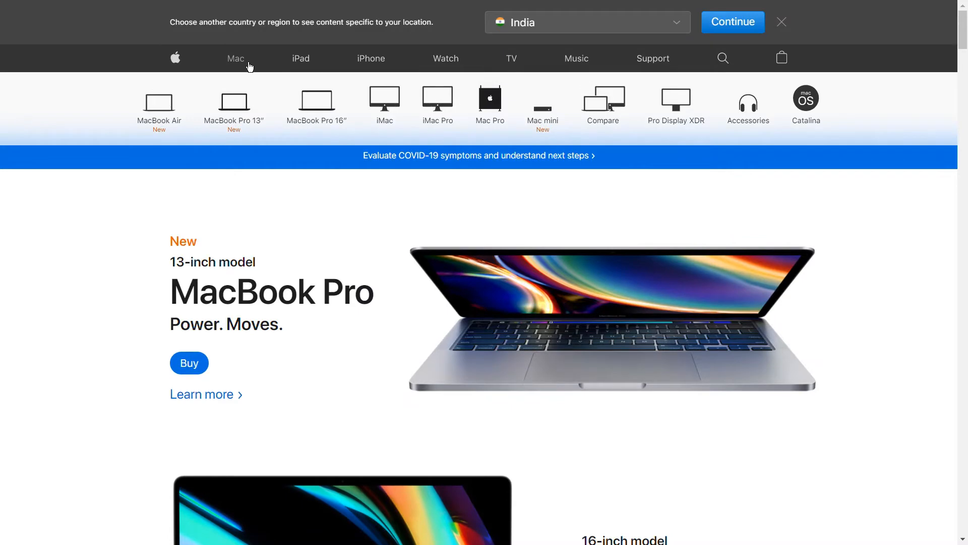
mouse_move(607, 402)
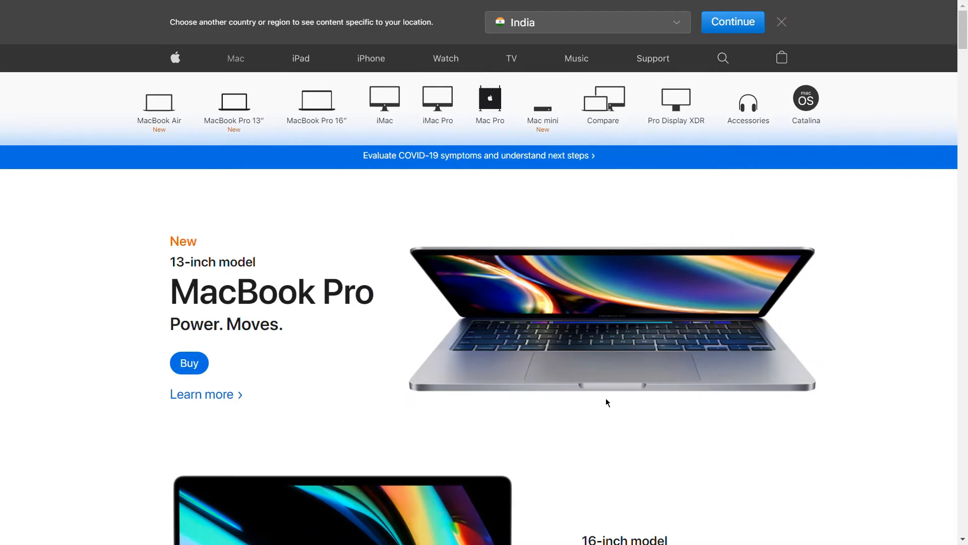
mouse_move(609, 387)
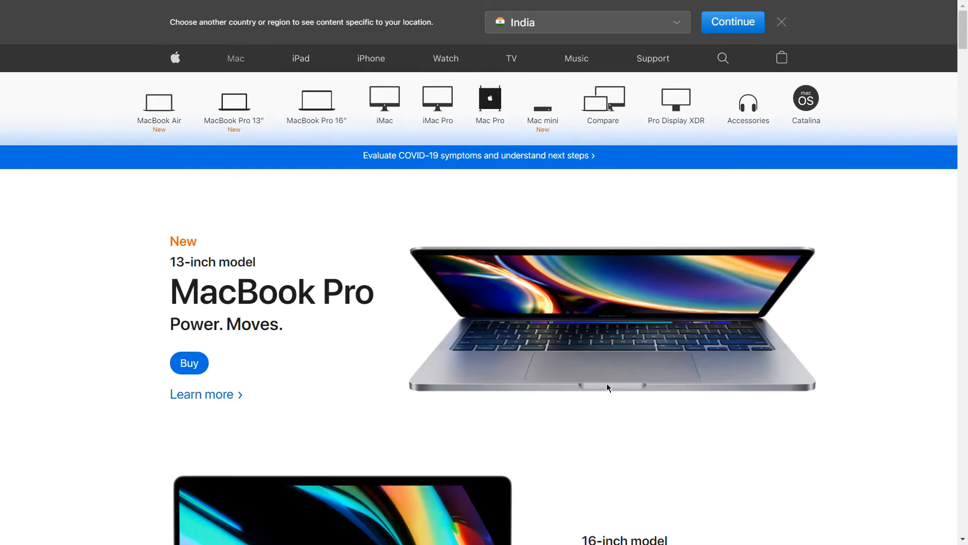
left_click(781, 22)
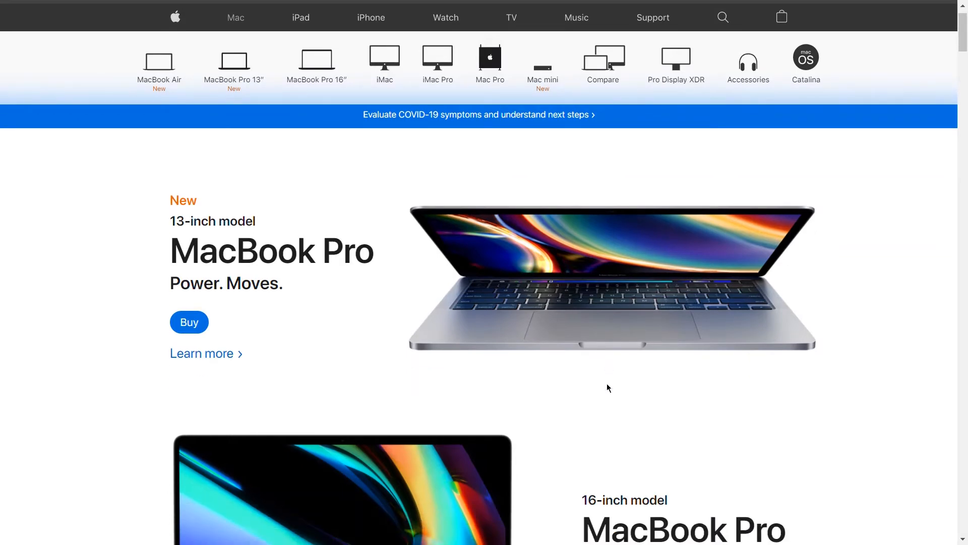
scroll("down", 3)
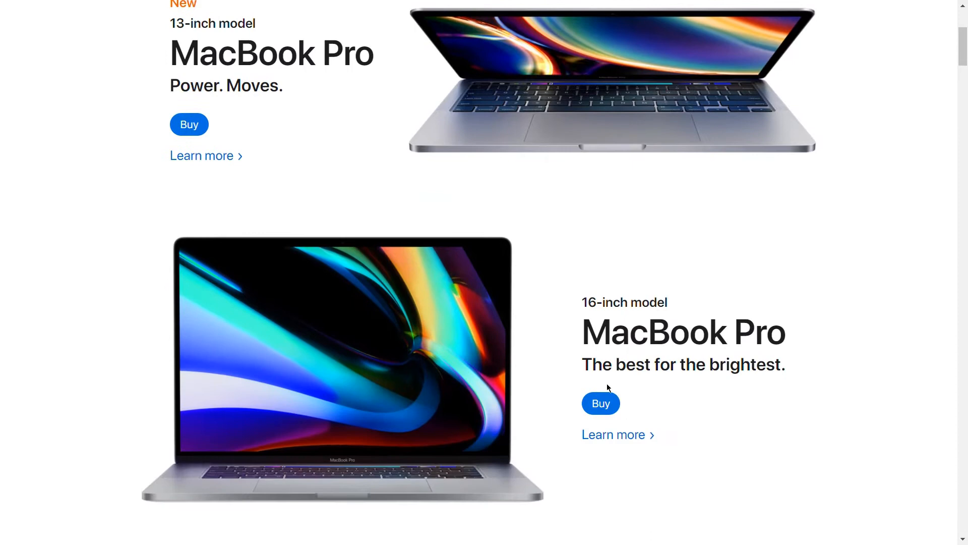
scroll("down", 3)
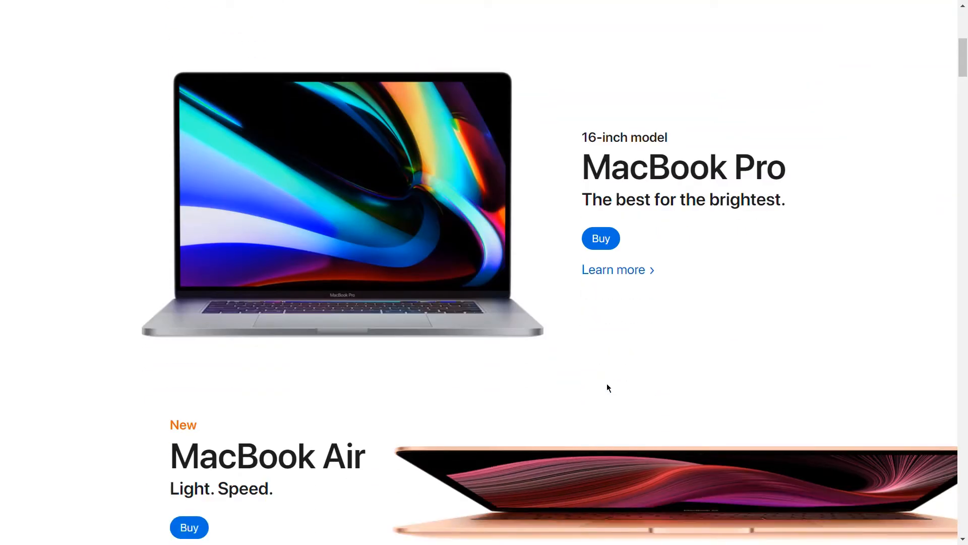
scroll("down", 3)
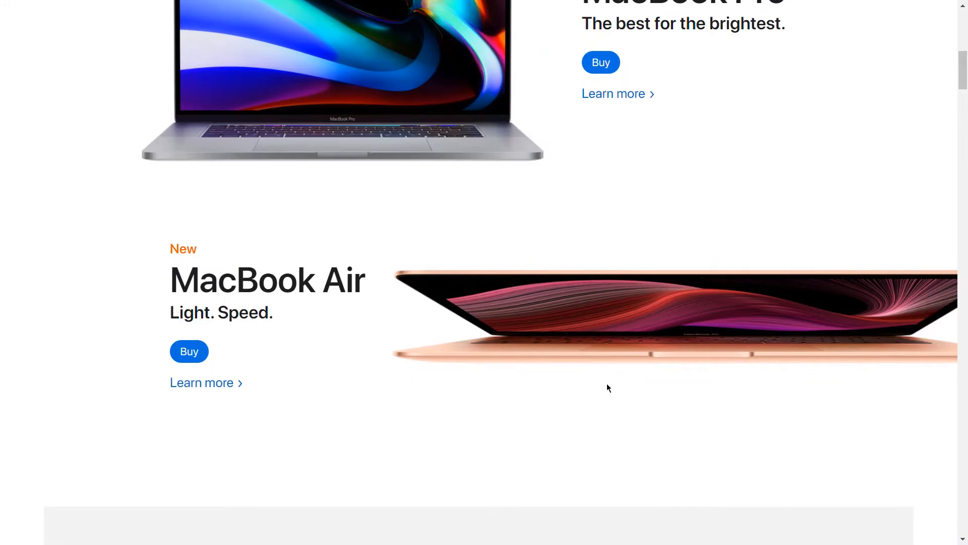
scroll("down", 3)
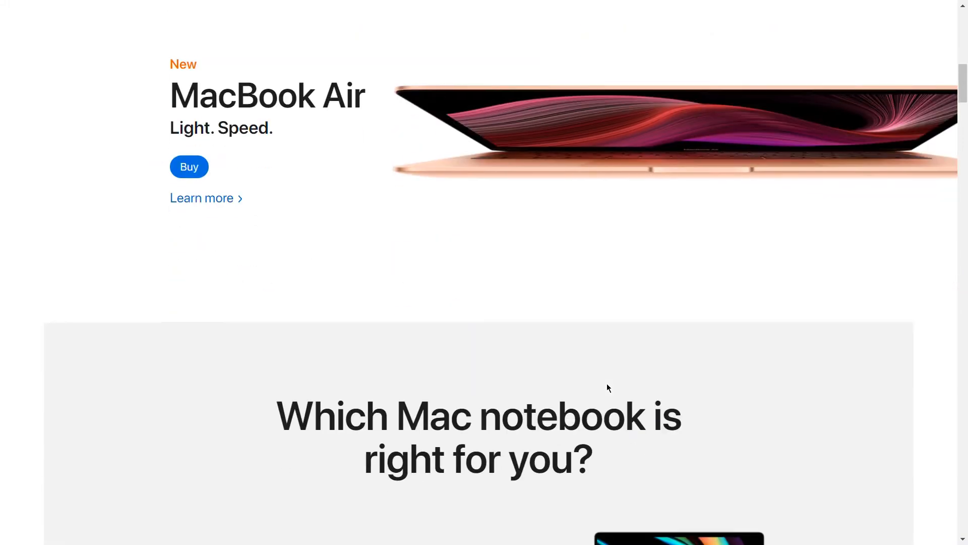
scroll("down", 3)
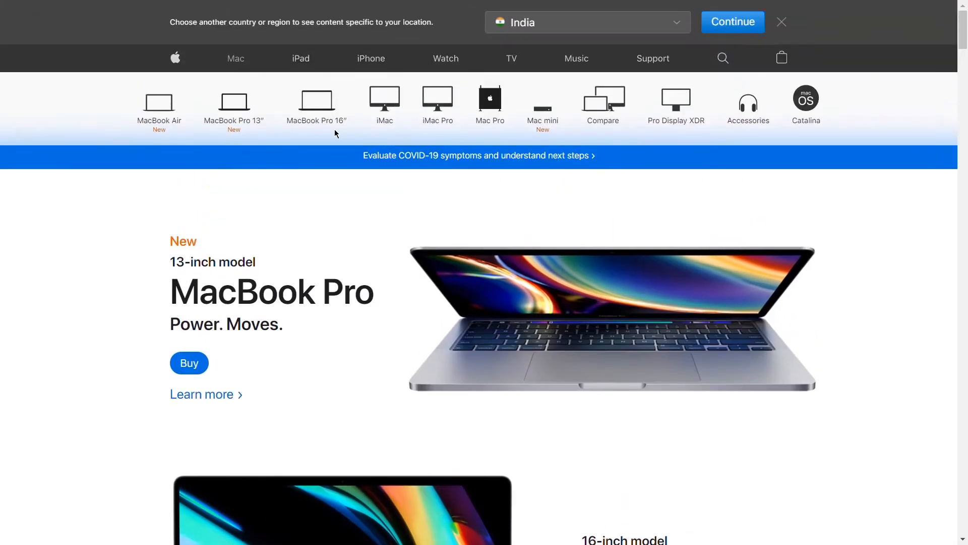
mouse_move(784, 98)
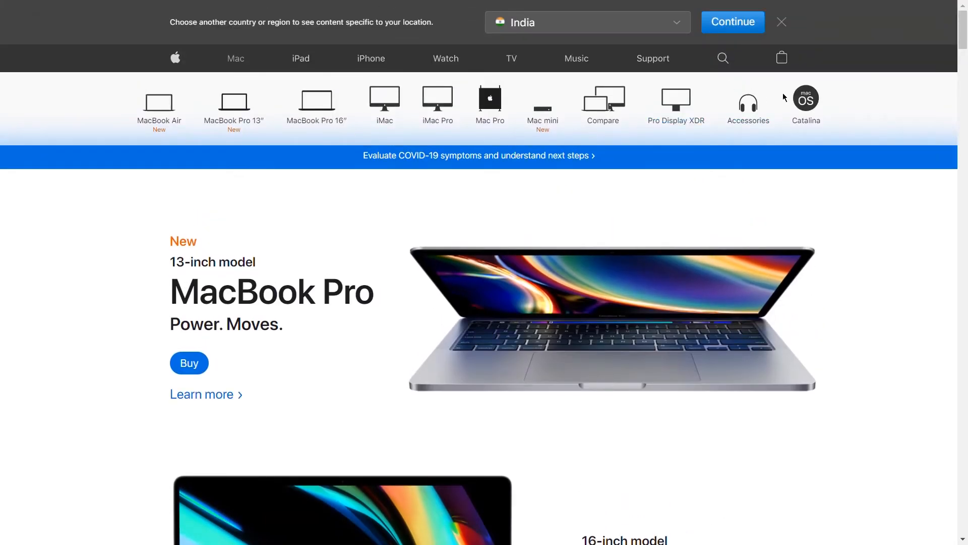
mouse_move(148, 125)
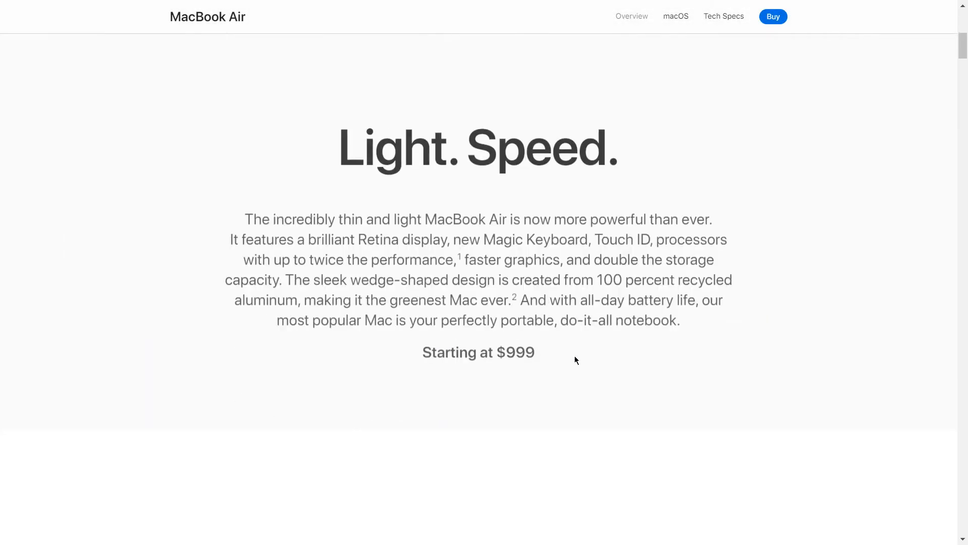
- Scroll through the MacBook Air Overview page and back to the top
scroll("down", 3)
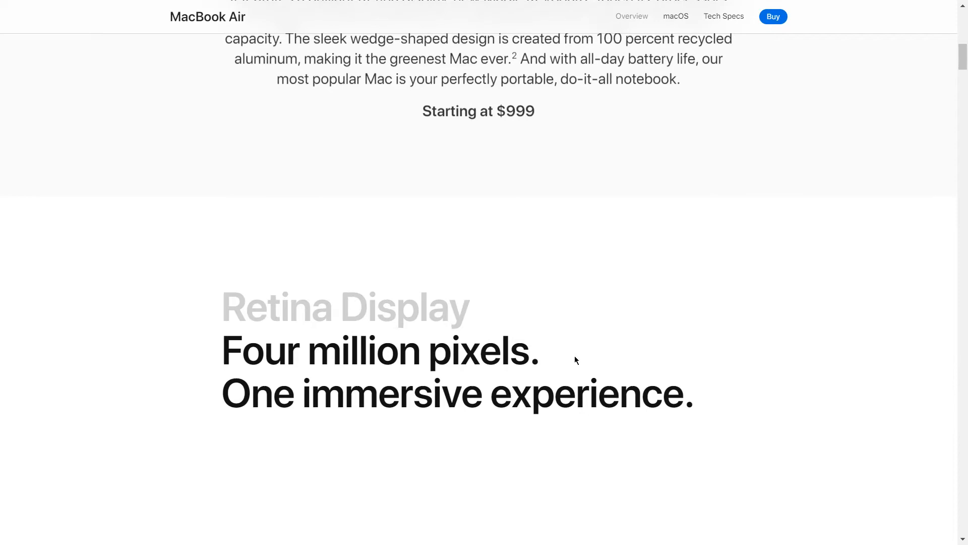
scroll("up", 3)
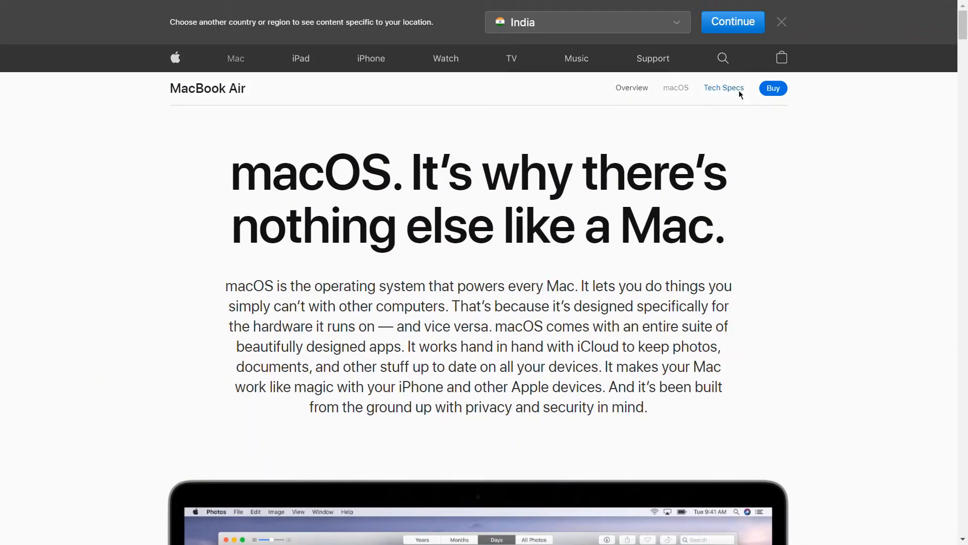
- View the MacBook Air Tech Specs, scrolling through finish, price, display, storage and battery details
left_click(723, 88)
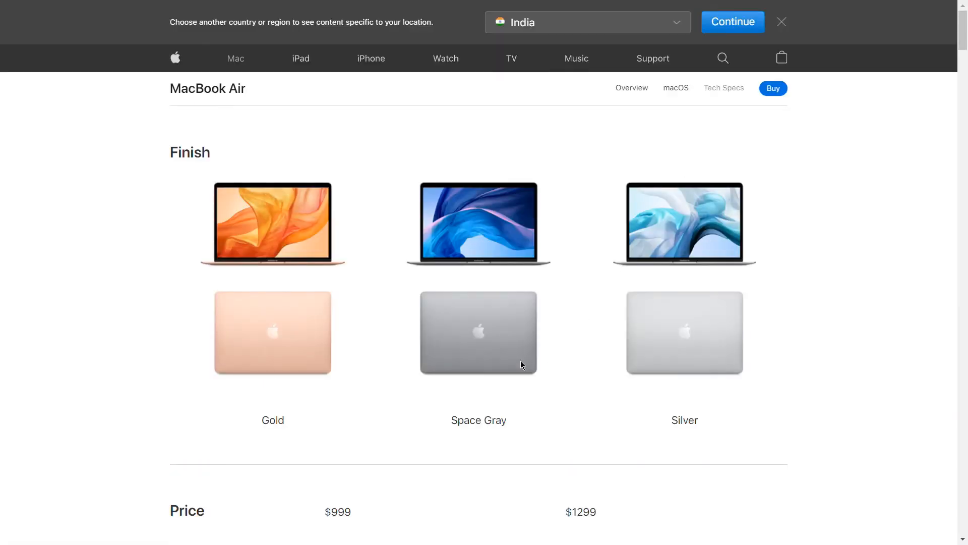
scroll("down", 3)
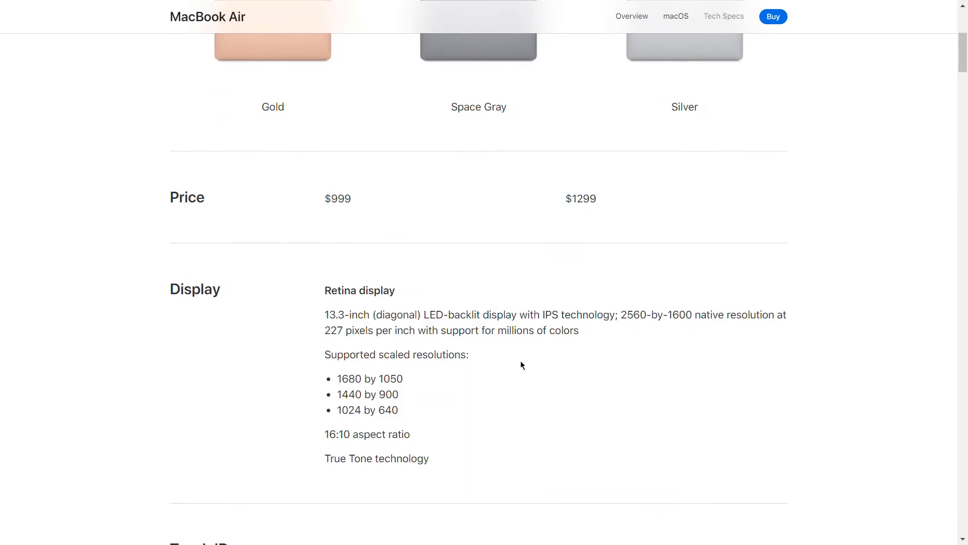
scroll("down", 3)
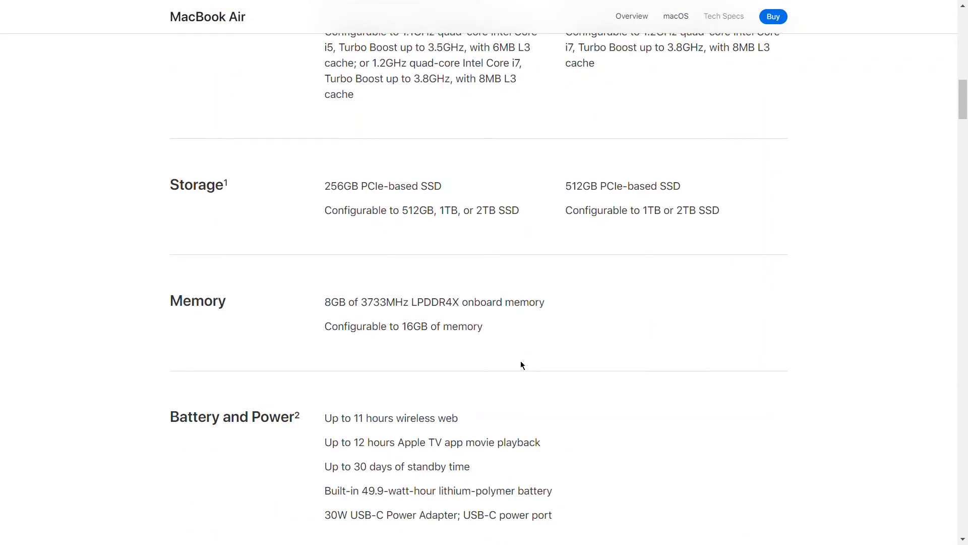
scroll("down", 3)
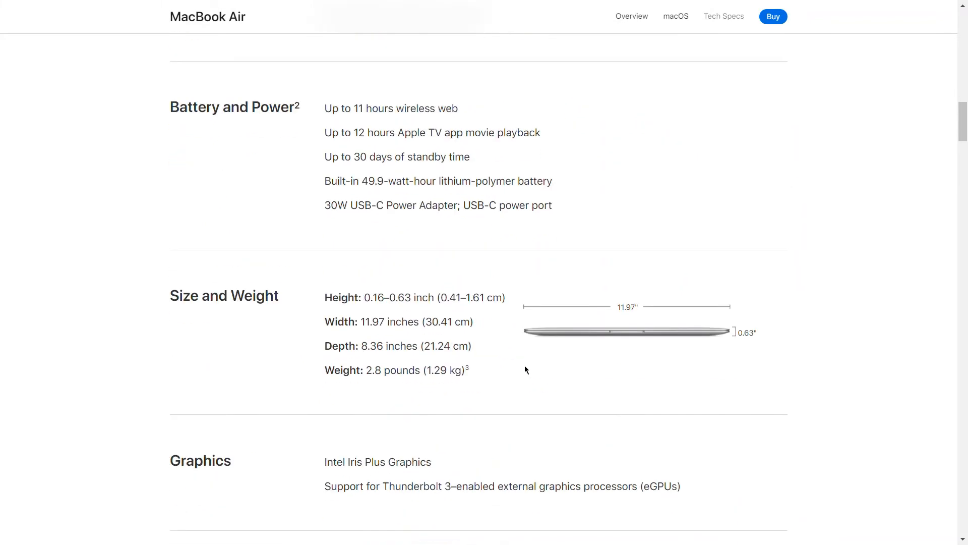
scroll("down", 3)
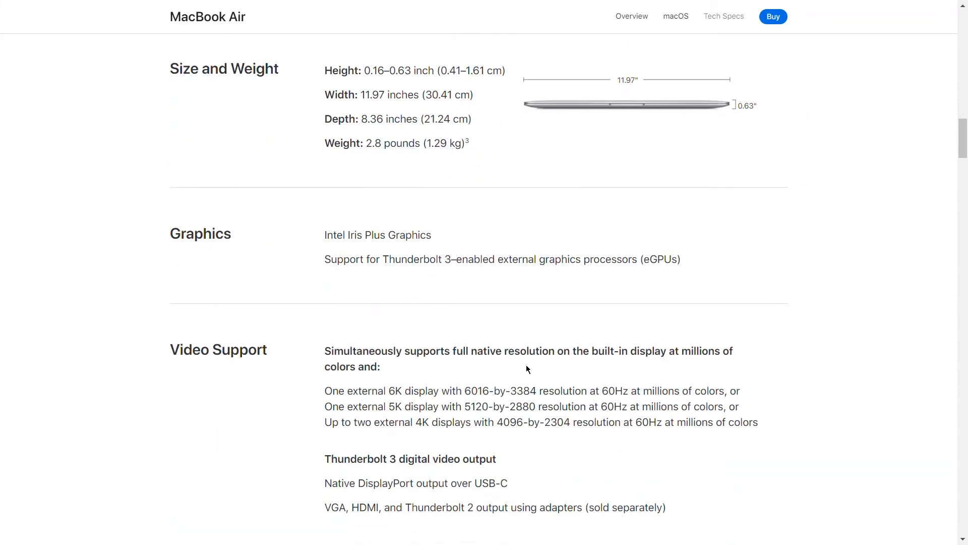
scroll("down", 3)
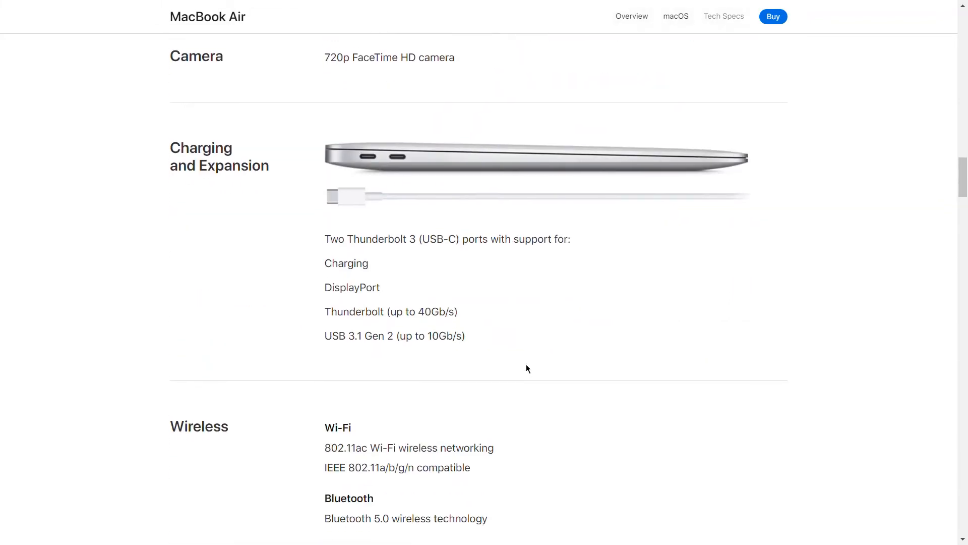
scroll("down", 3)
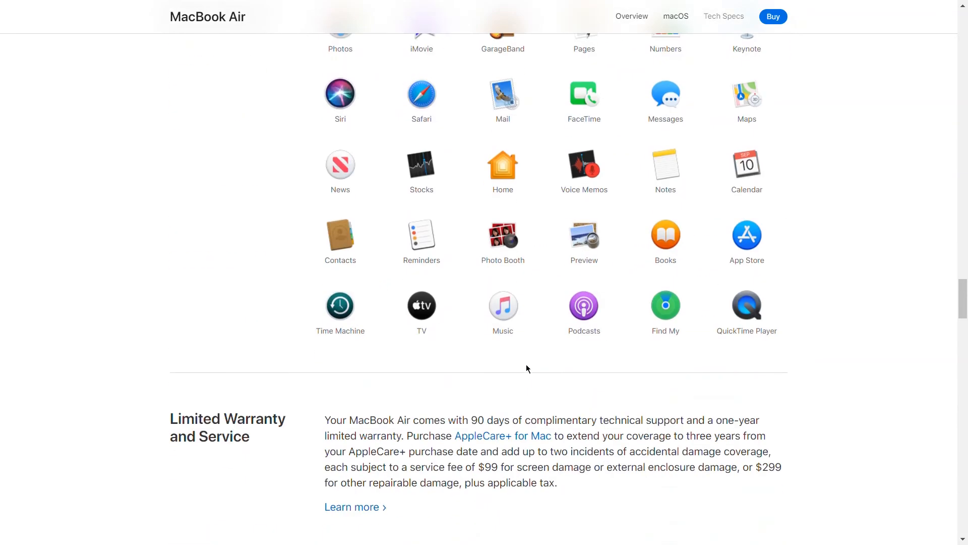
scroll("down", 3)
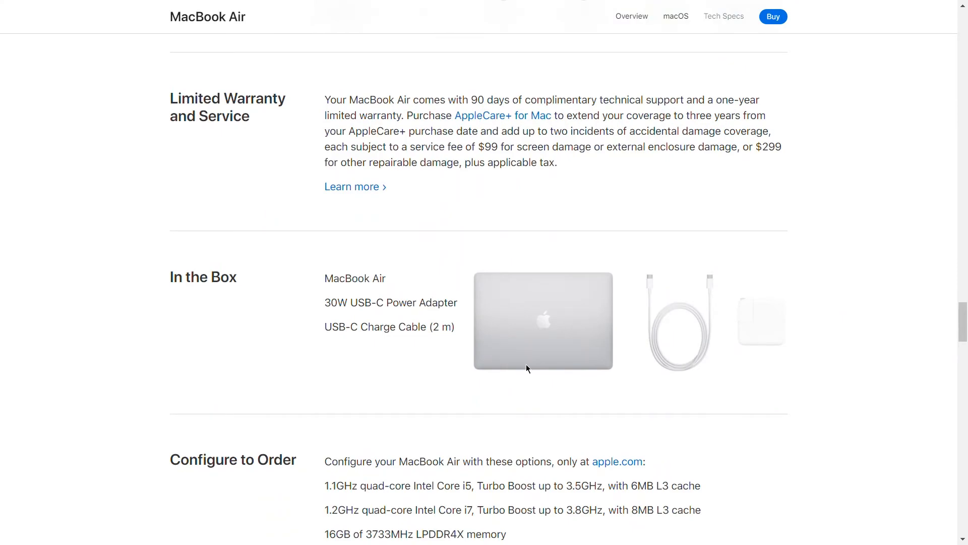
scroll("down", 3)
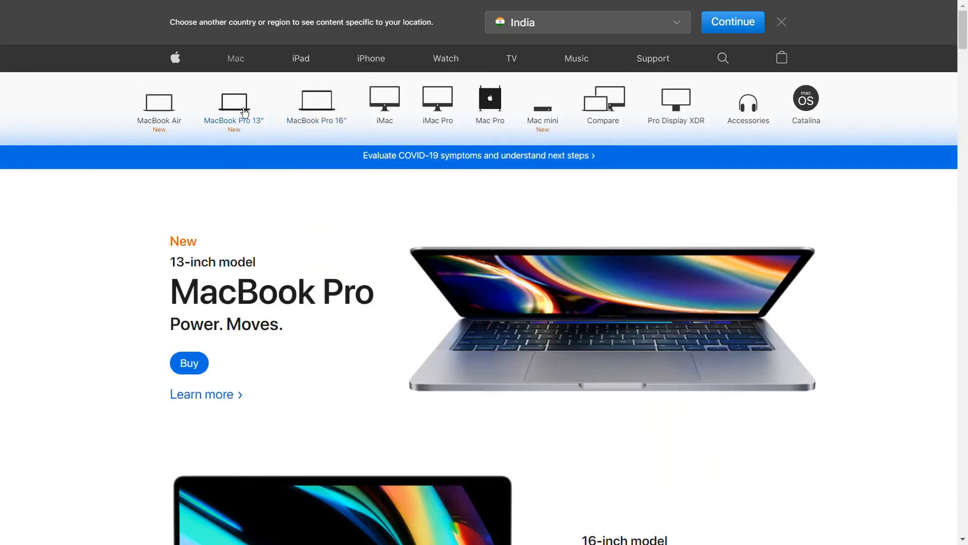
mouse_move(442, 232)
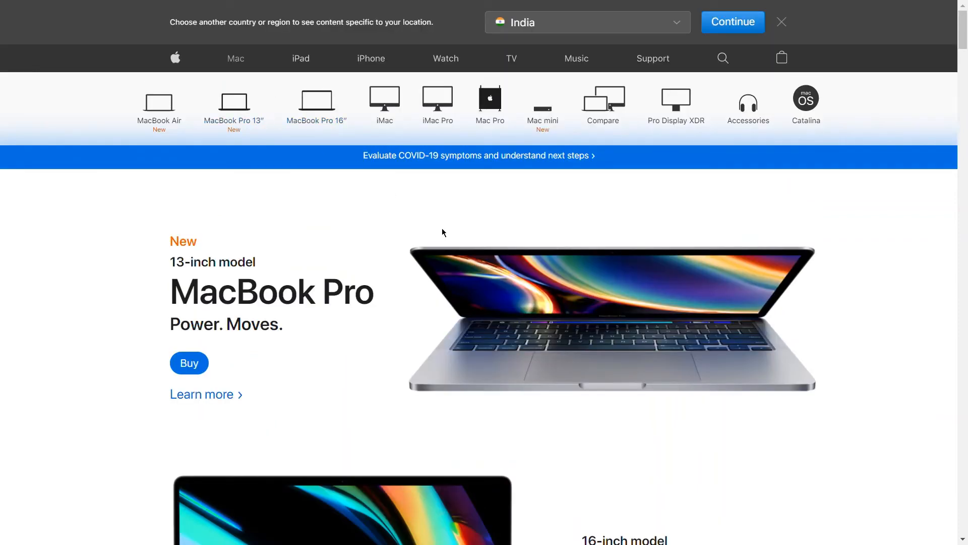
mouse_move(407, 254)
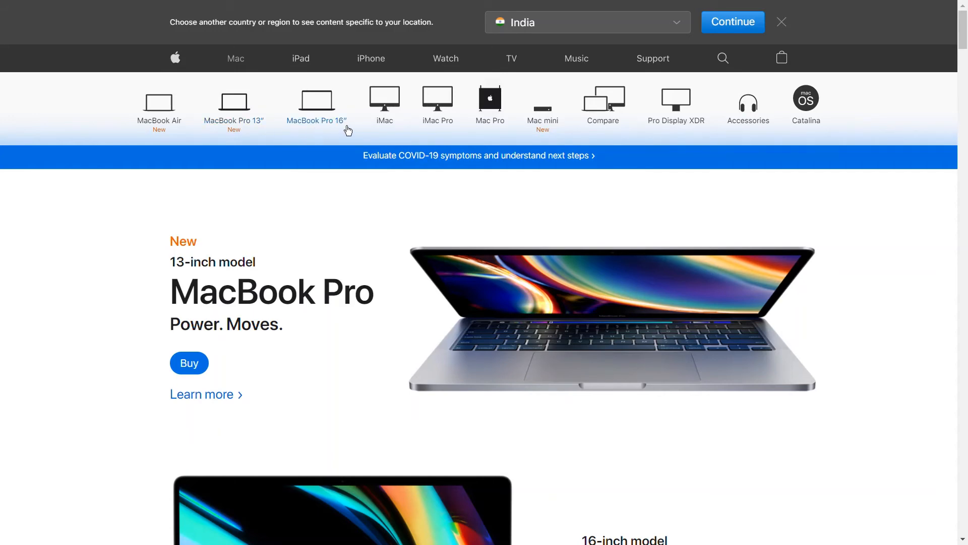
mouse_move(446, 120)
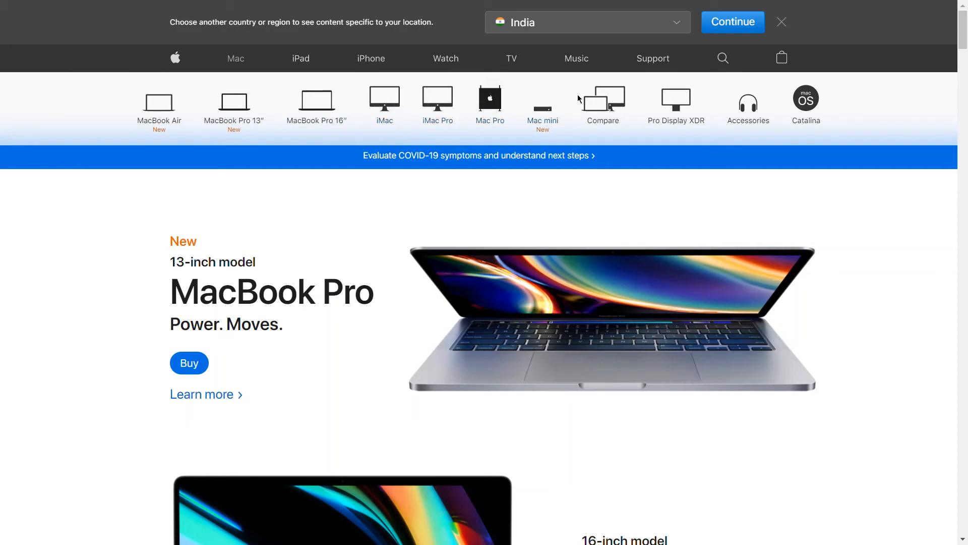
mouse_move(725, 115)
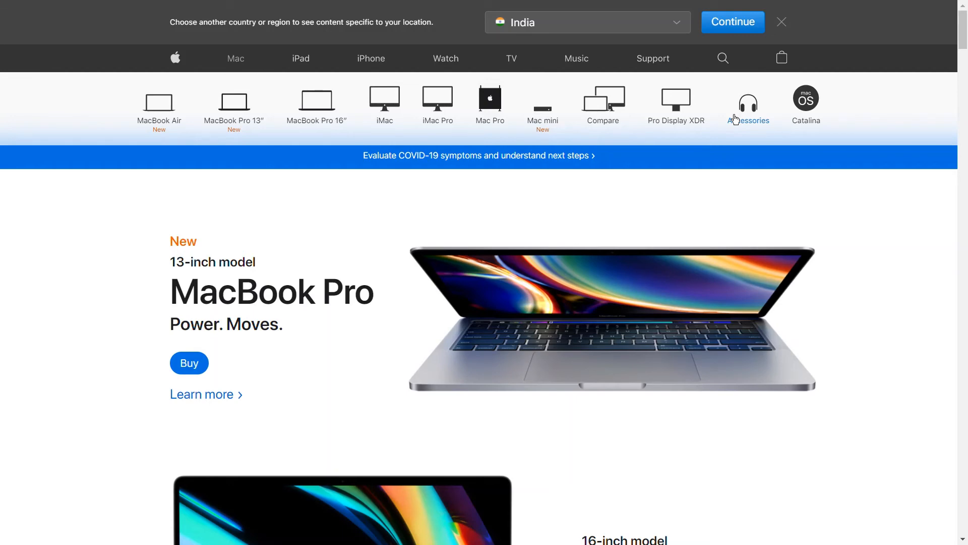
mouse_move(342, 58)
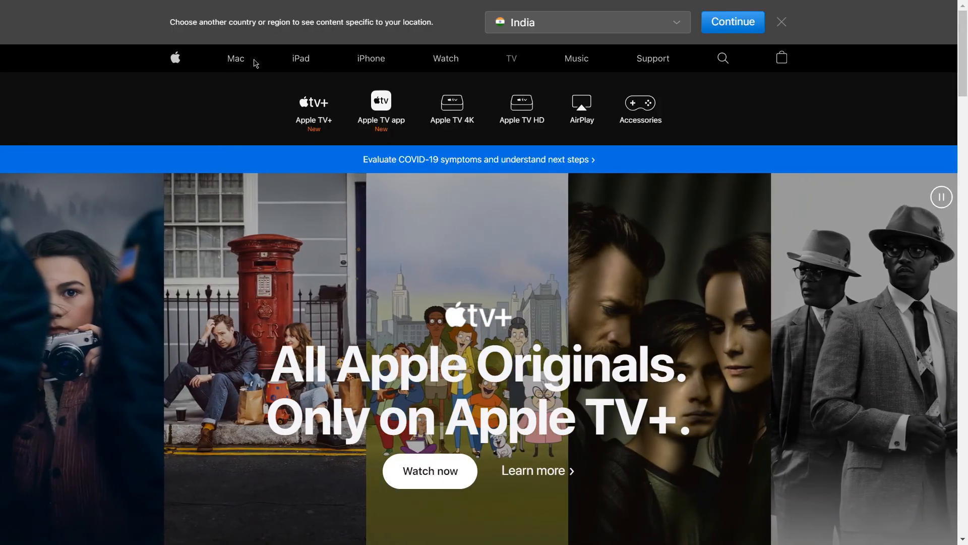
left_click(235, 58)
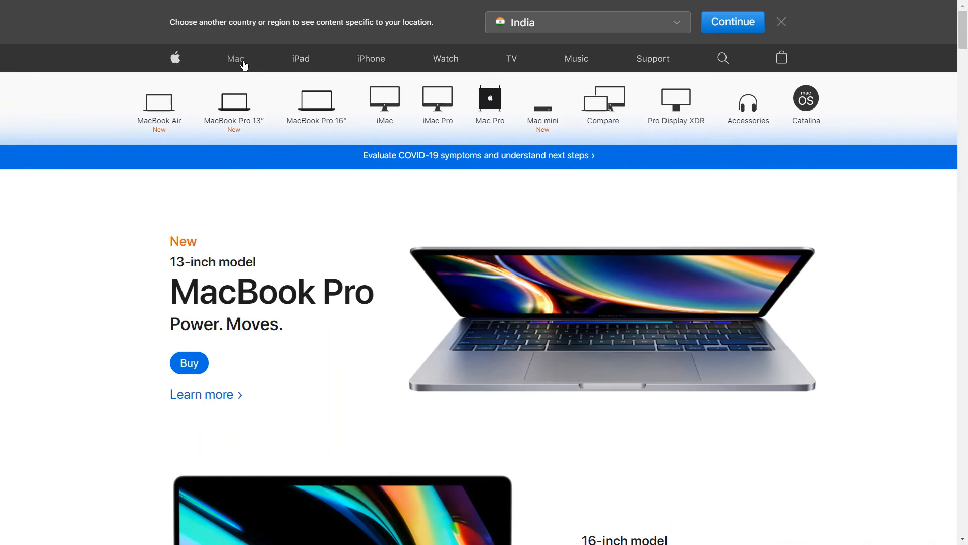
mouse_move(398, 188)
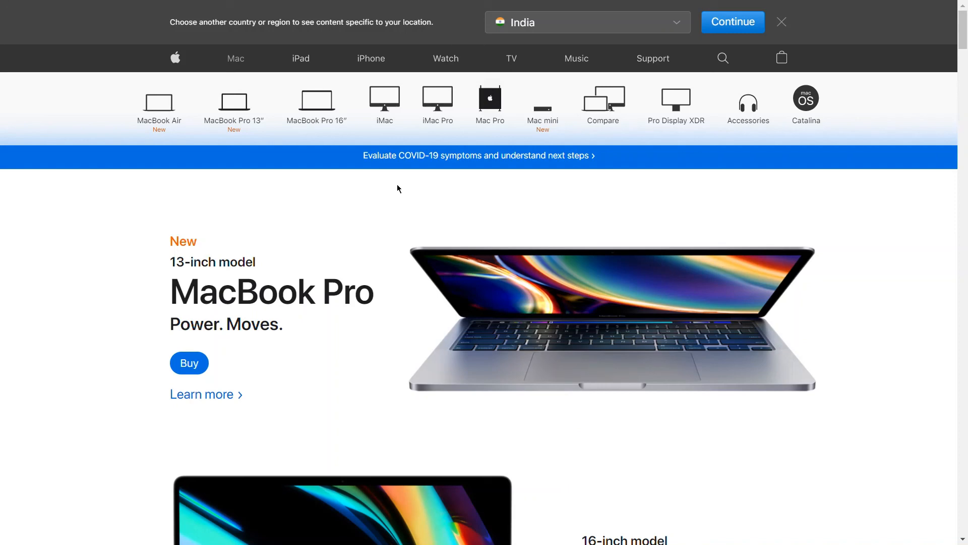
mouse_move(891, 112)
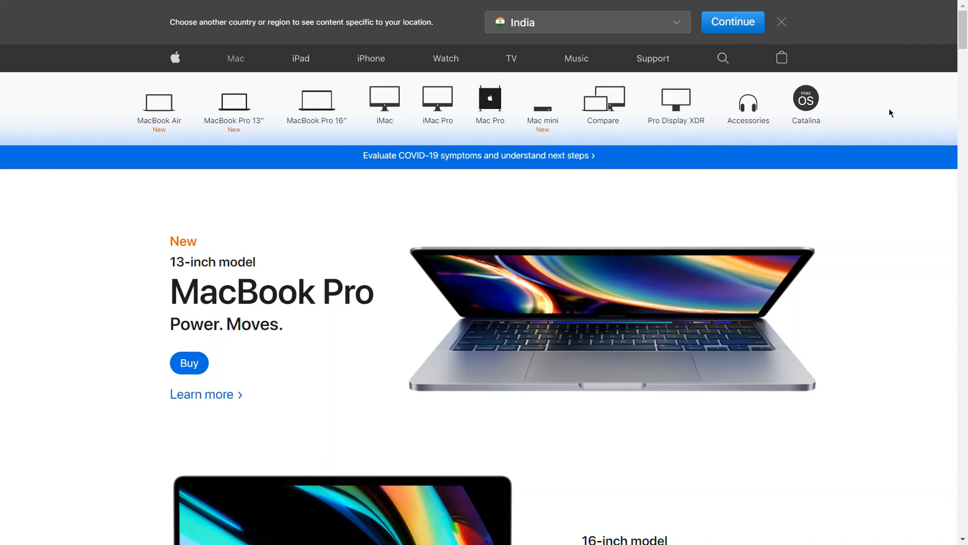